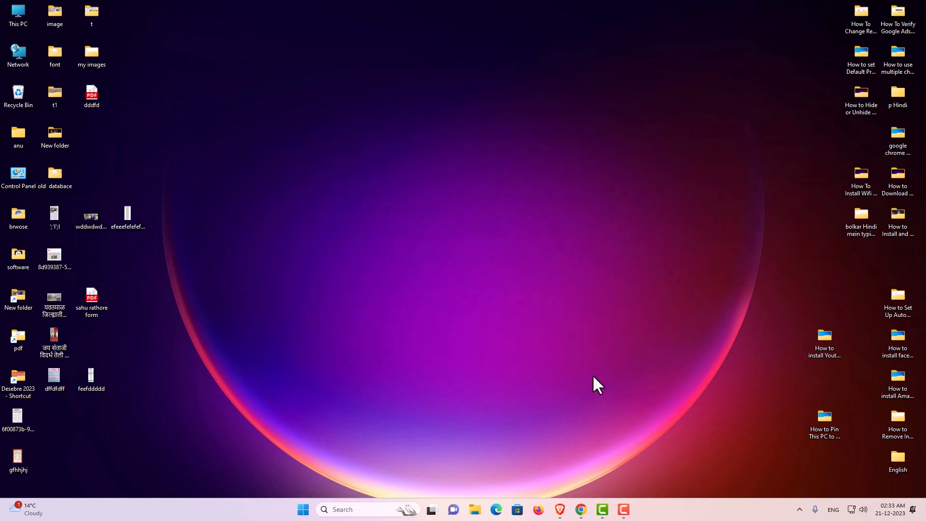
Step: Launch Chrome and land on the Netflix India homepage in a new tab
{"action": "left_click", "coordinate": [580, 509]}
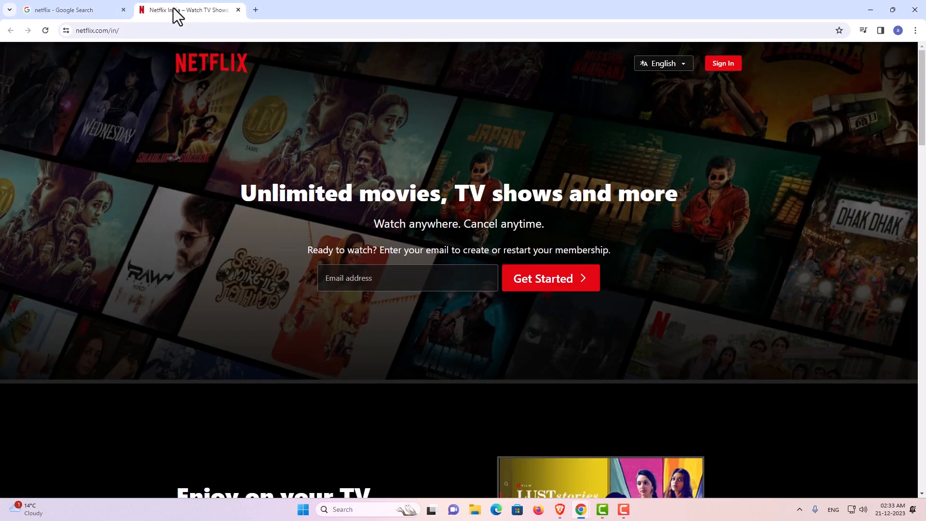
{"action": "mouse_move", "coordinate": [811, 93]}
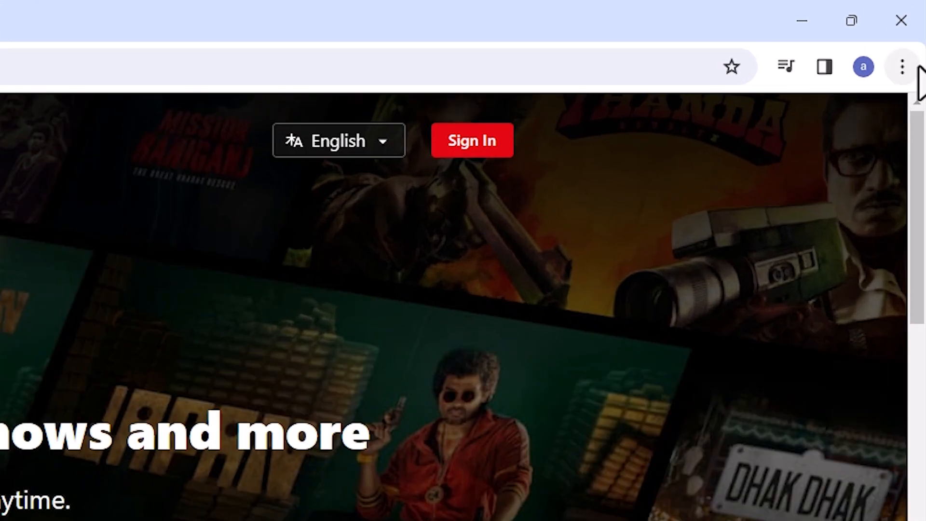
Step: Bring up Chrome's main menu over the Netflix page to reach Save and share
{"action": "left_click", "coordinate": [902, 67]}
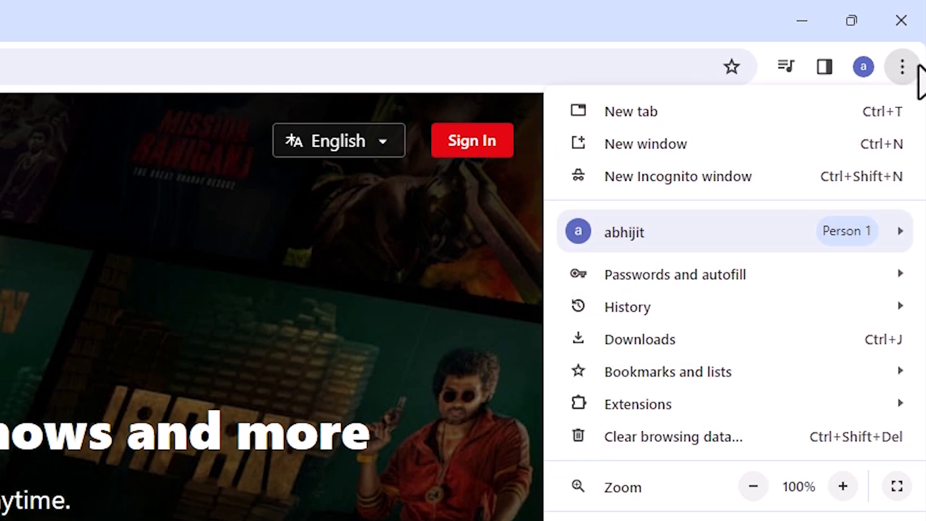
{"action": "mouse_move", "coordinate": [651, 224]}
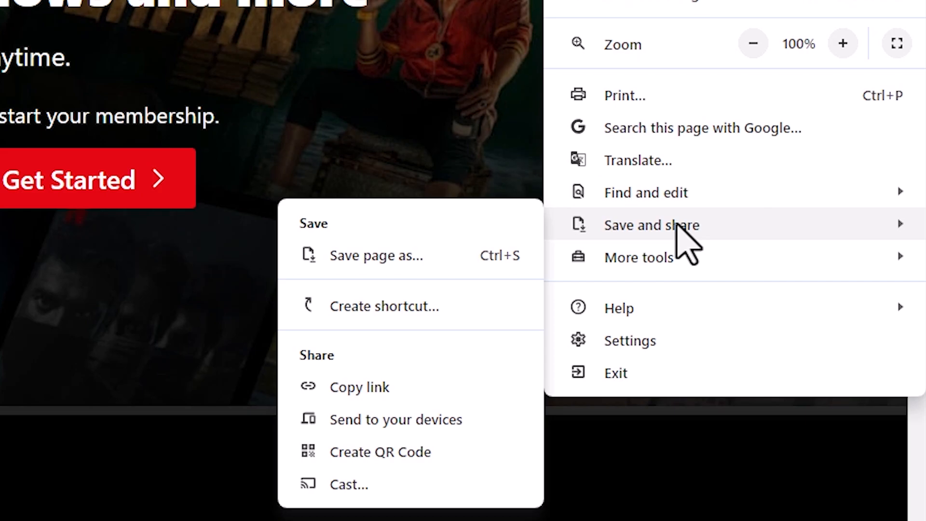
{"action": "mouse_move", "coordinate": [384, 306]}
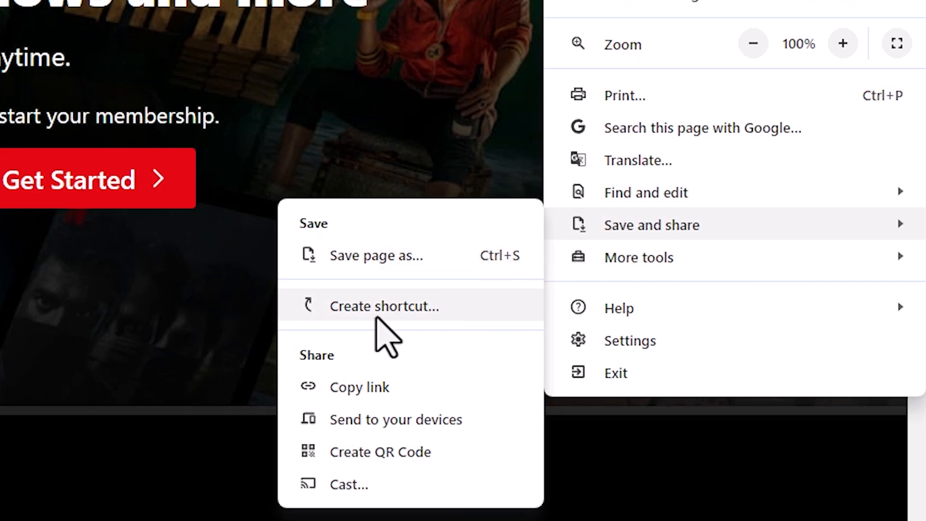
{"action": "mouse_move", "coordinate": [399, 330]}
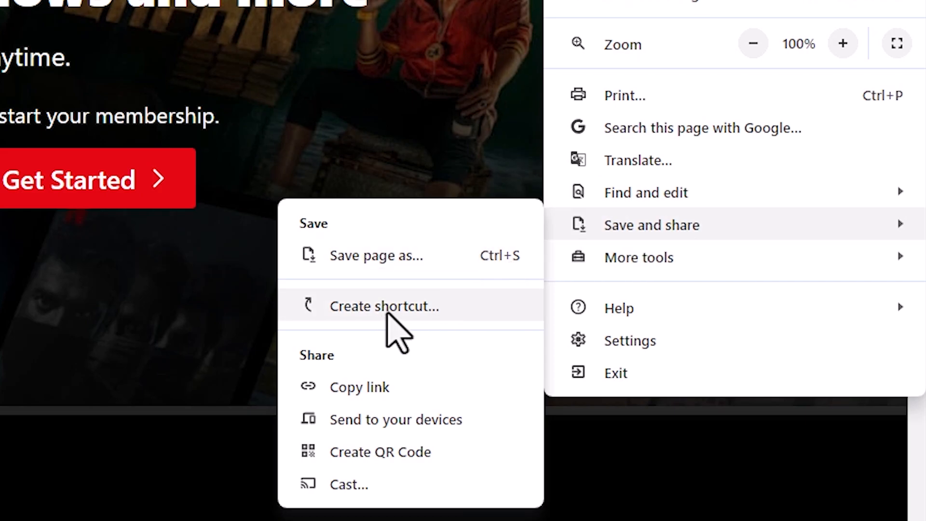
Step: Create a desktop shortcut named 'Netflix' set to open as its own window
{"action": "left_click", "coordinate": [384, 305]}
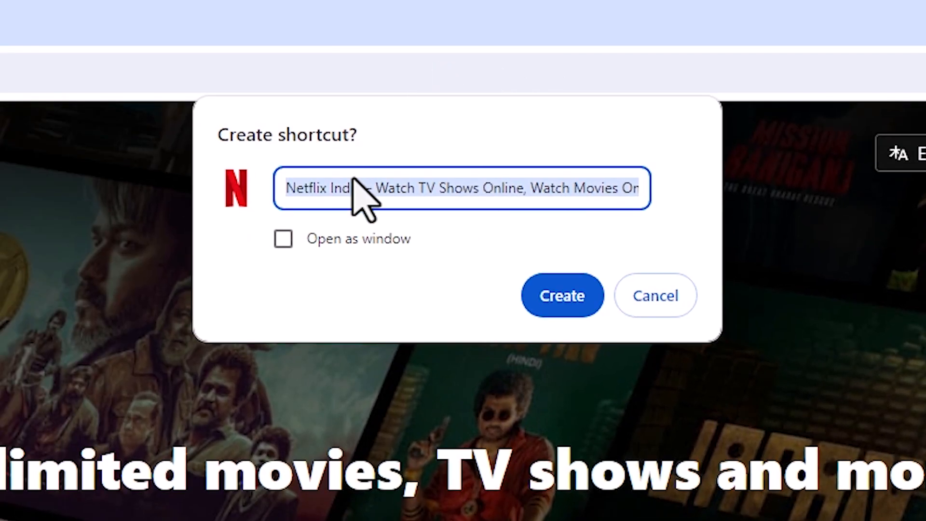
{"action": "double_click", "coordinate": [337, 188]}
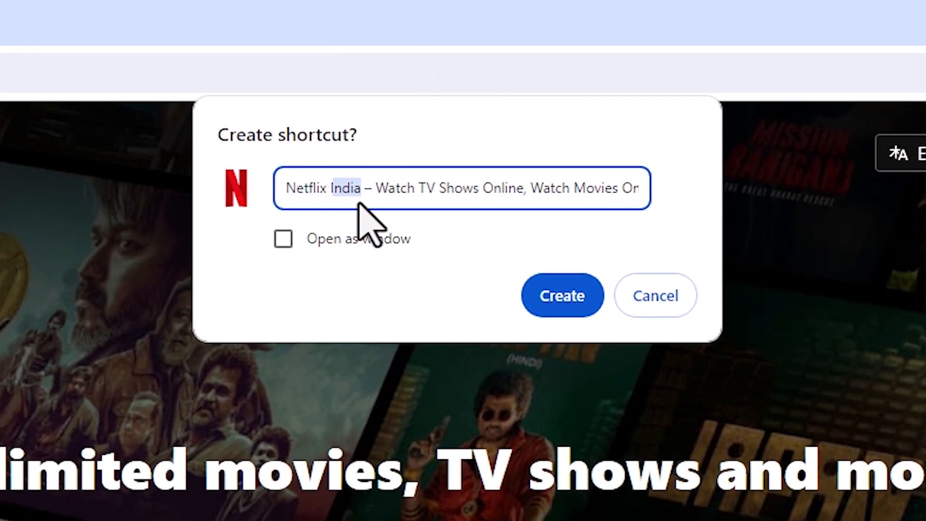
{"action": "type", "text": "Netflix"}
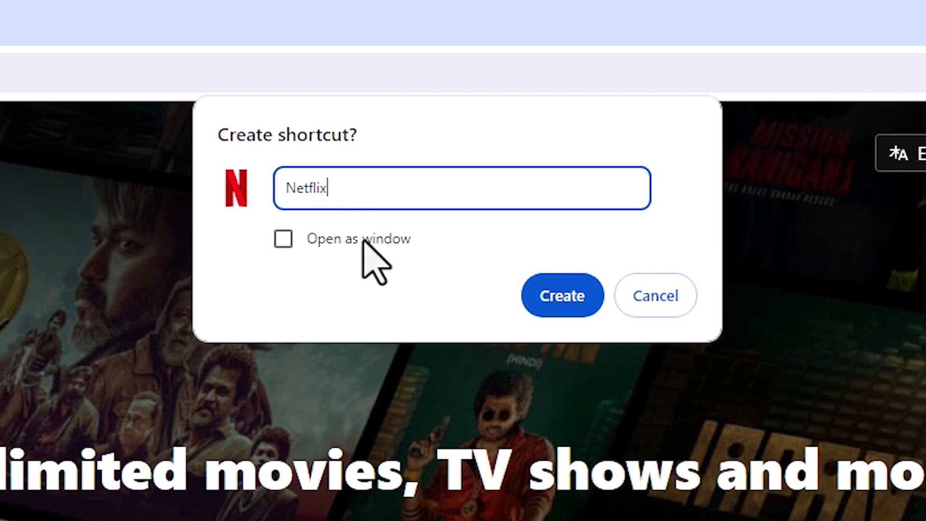
{"action": "left_click", "coordinate": [282, 238]}
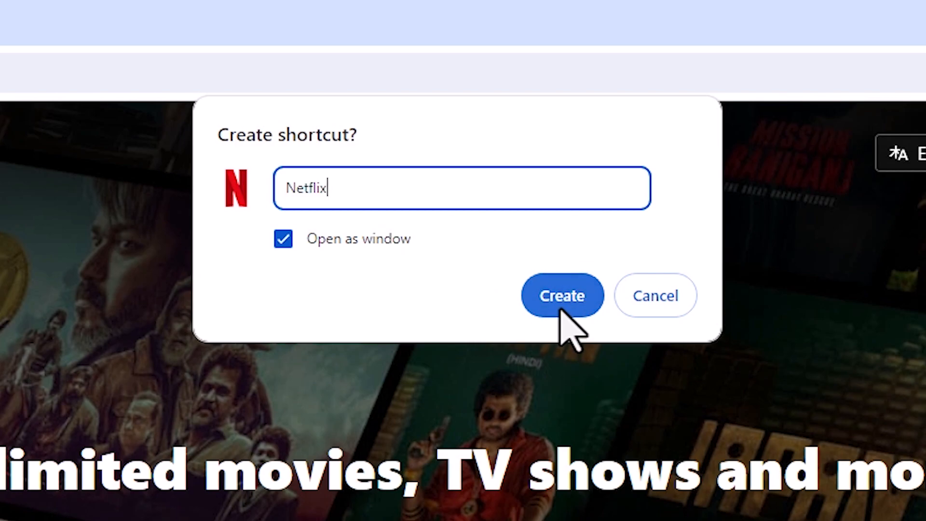
{"action": "left_click", "coordinate": [561, 295]}
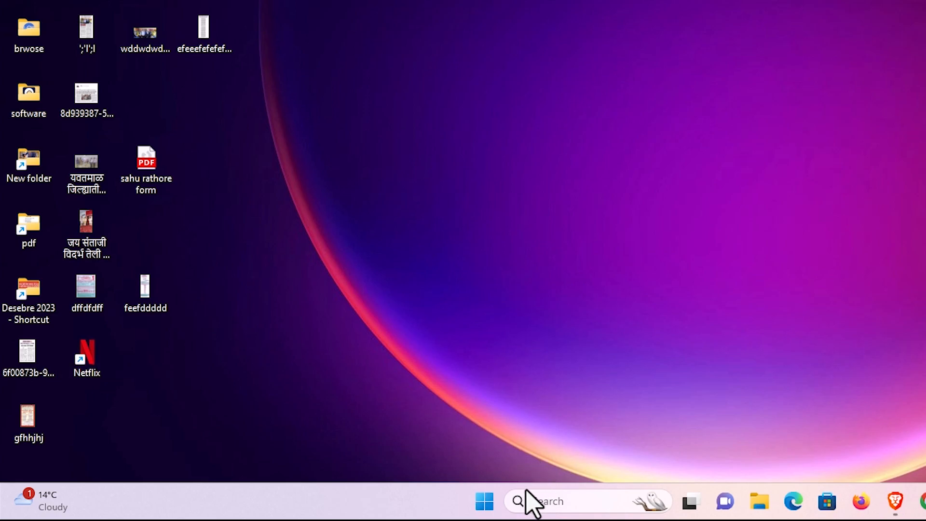
Step: Launch the recently added Netflix app from the Start menu's Recommended list
{"action": "left_click", "coordinate": [484, 500]}
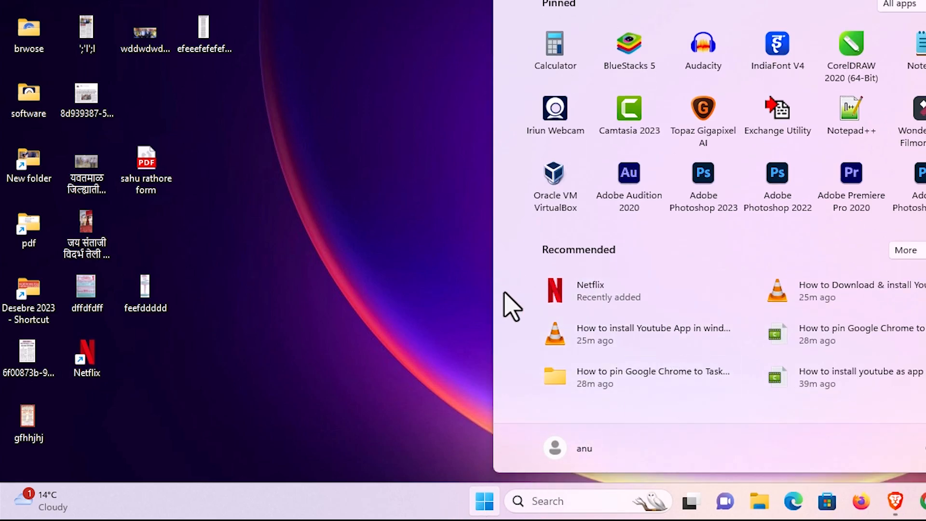
{"action": "mouse_move", "coordinate": [609, 313]}
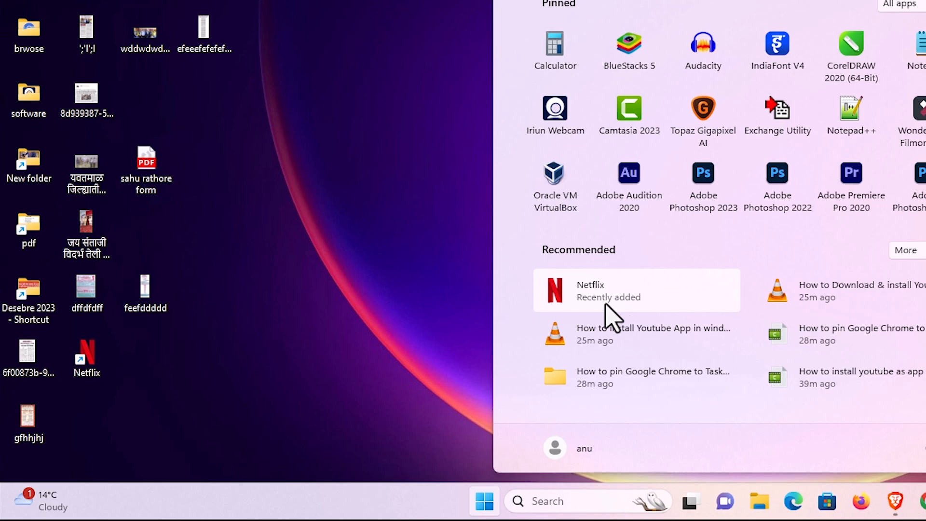
{"action": "mouse_move", "coordinate": [582, 312]}
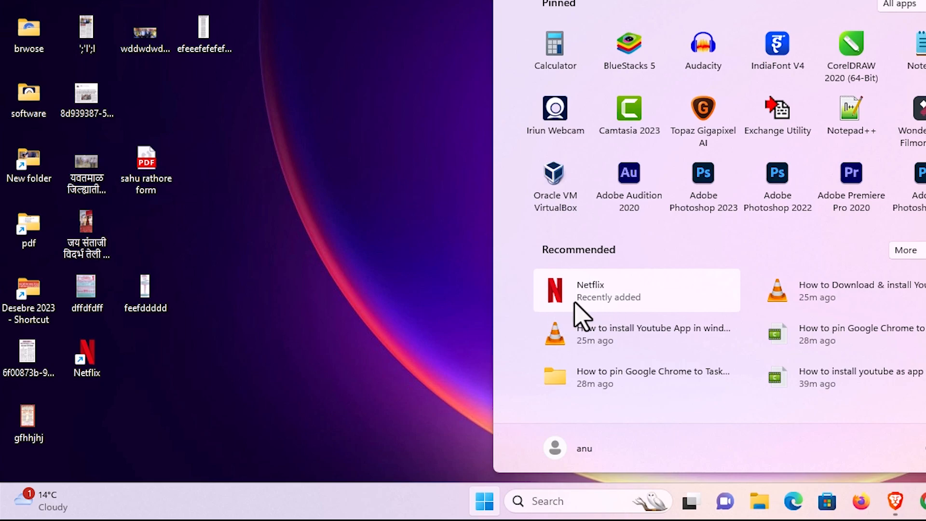
{"action": "mouse_move", "coordinate": [706, 306]}
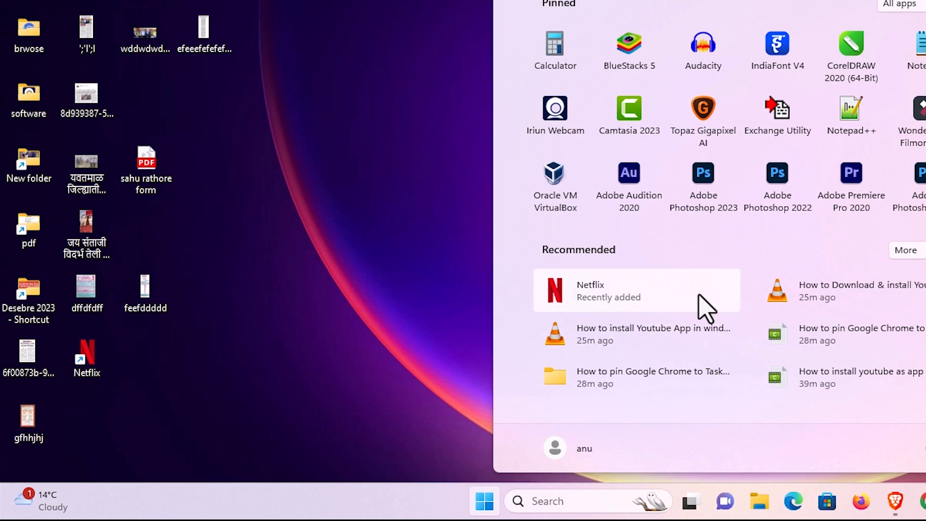
{"action": "left_click", "coordinate": [590, 289]}
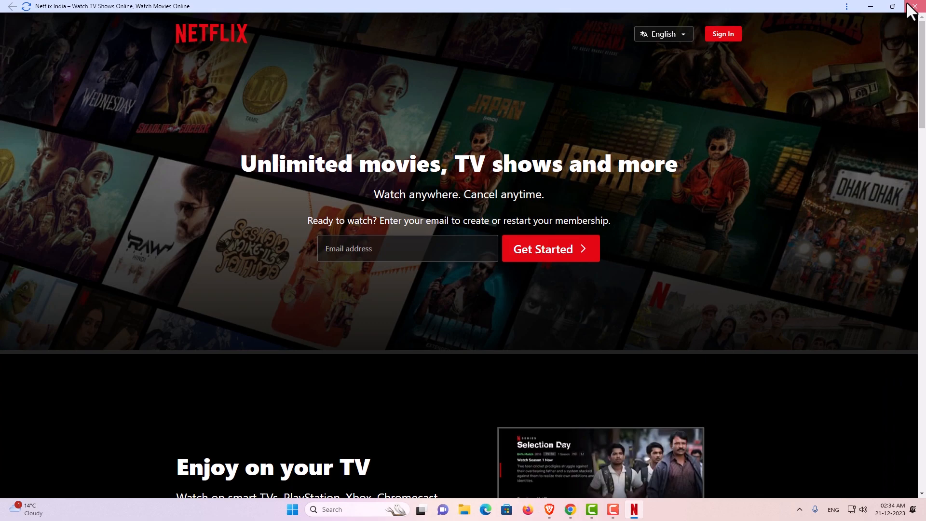
Step: Close the Netflix app window, returning to the desktop with its shortcut visible
{"action": "left_click", "coordinate": [920, 6]}
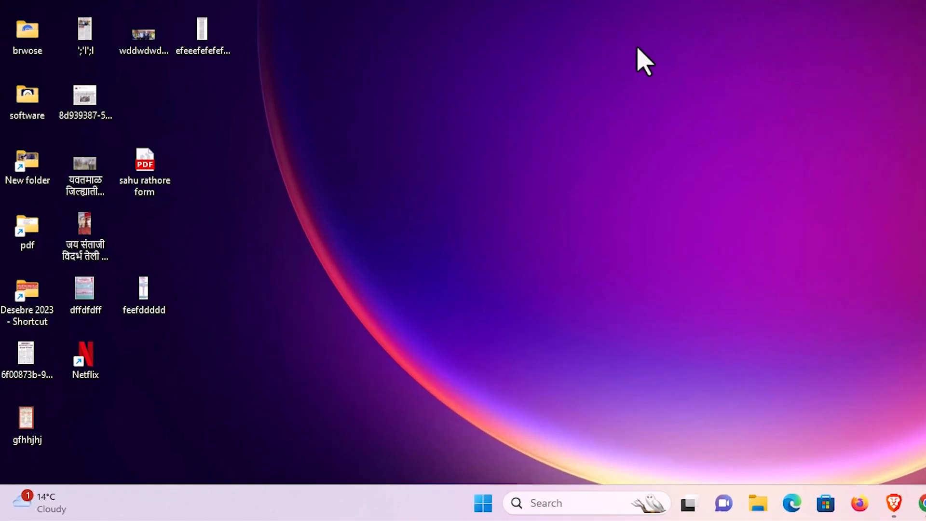
{"action": "mouse_move", "coordinate": [228, 307]}
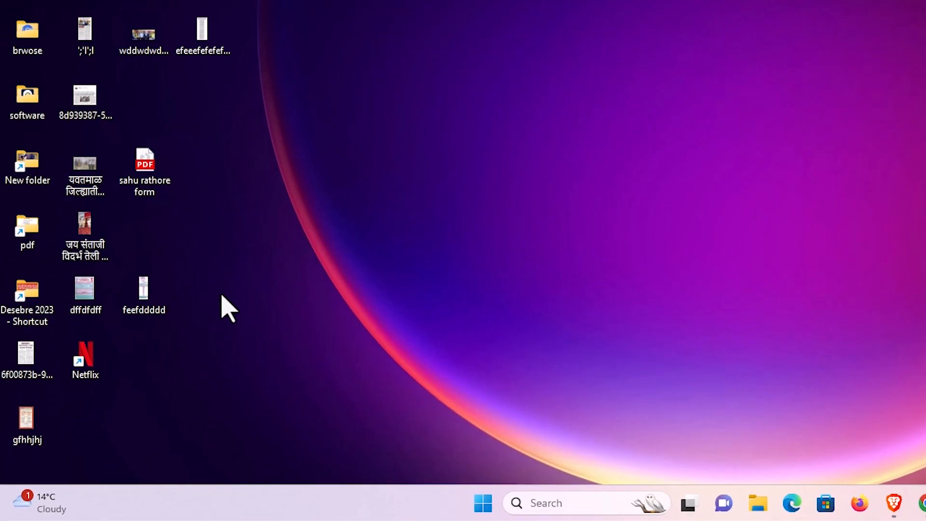
Step: Reopen Netflix from its desktop shortcut and uninstall the app via Remove
{"action": "double_click", "coordinate": [85, 354]}
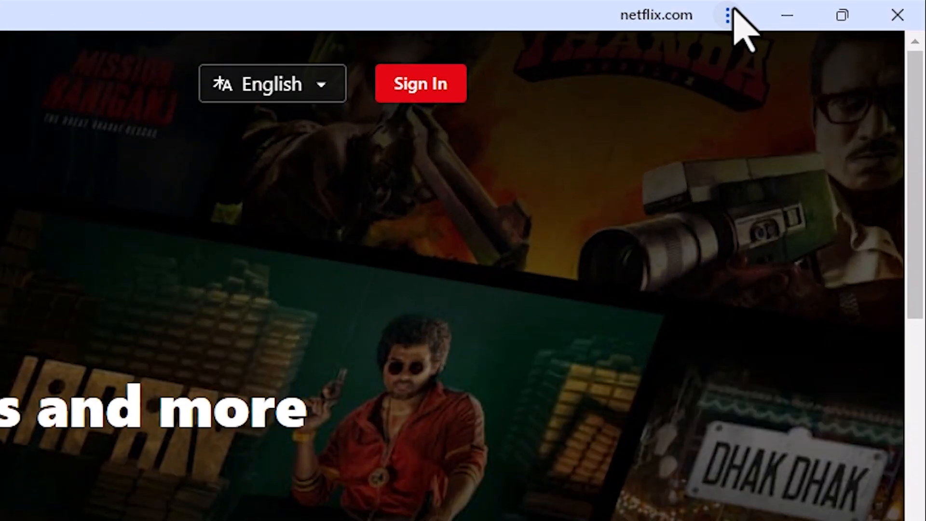
{"action": "left_click", "coordinate": [727, 16]}
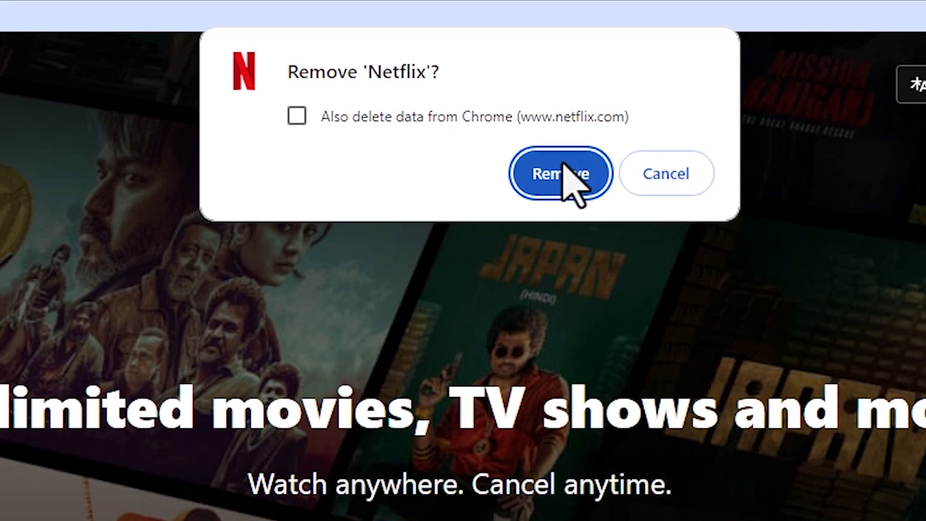
{"action": "left_click", "coordinate": [560, 172]}
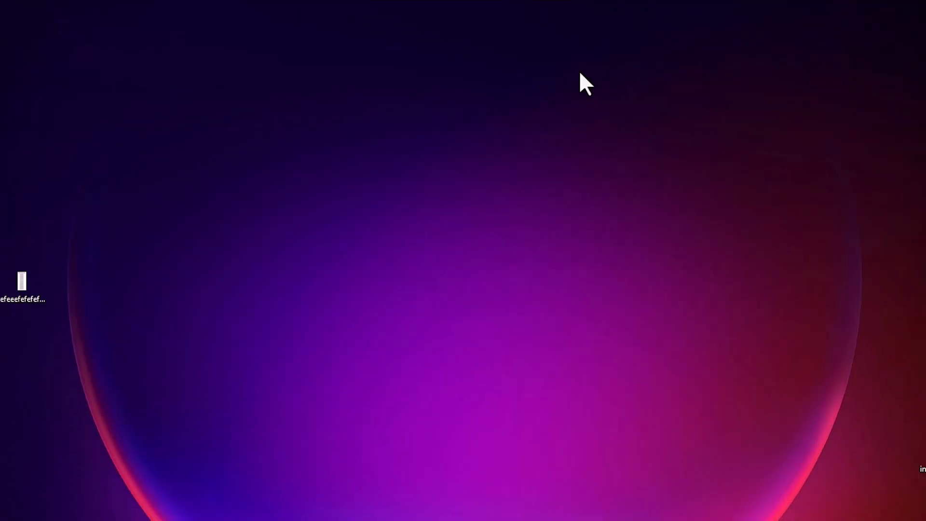